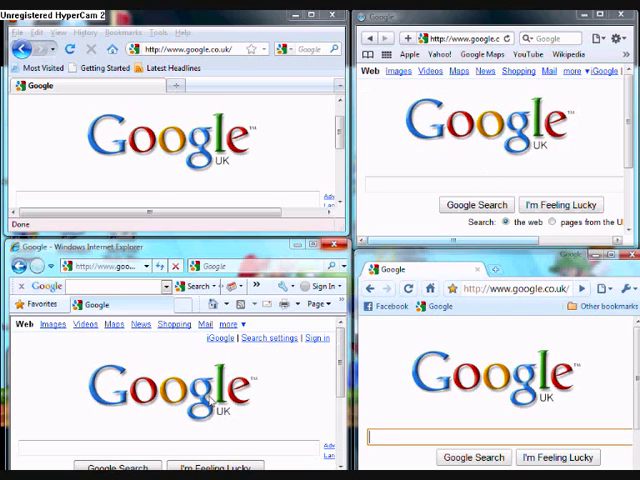
mouse_move(130, 348)
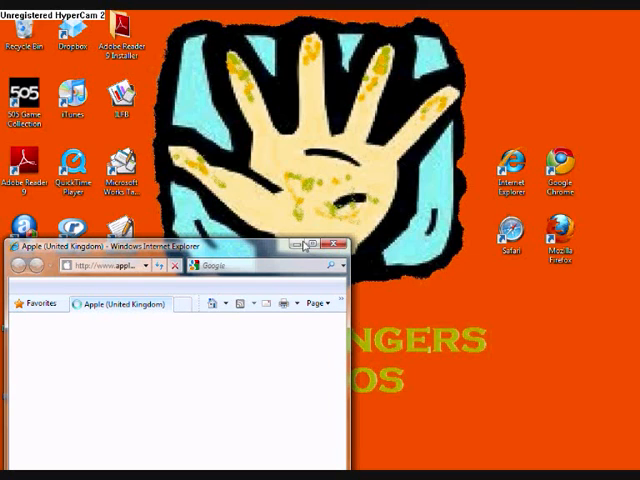
Step: Maximise the Internet Explorer window while apple.com/uk loads, then bring up its options menu
left_click(322, 242)
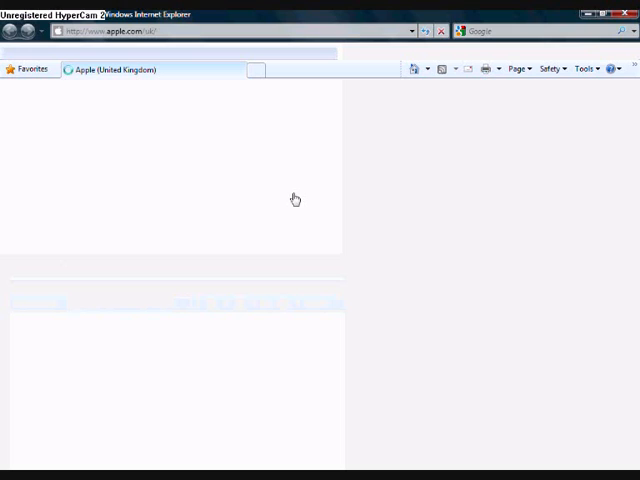
mouse_move(392, 76)
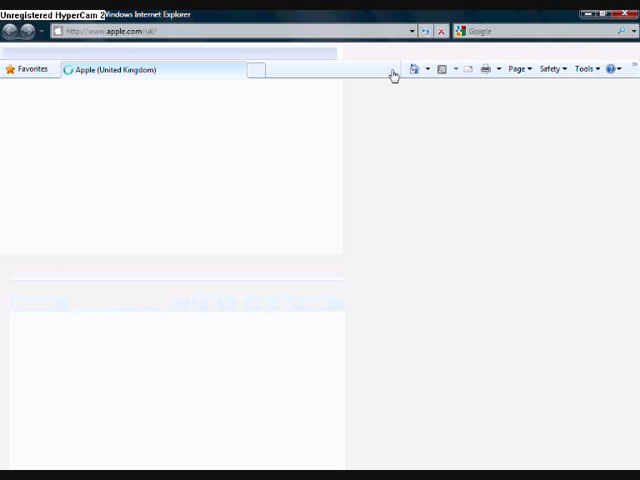
mouse_move(196, 92)
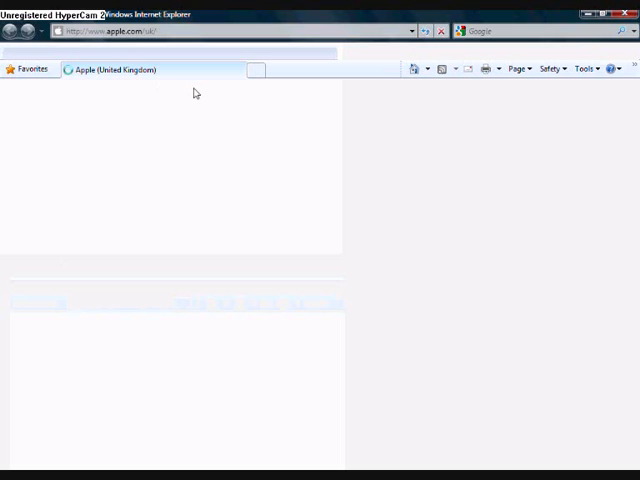
mouse_move(284, 66)
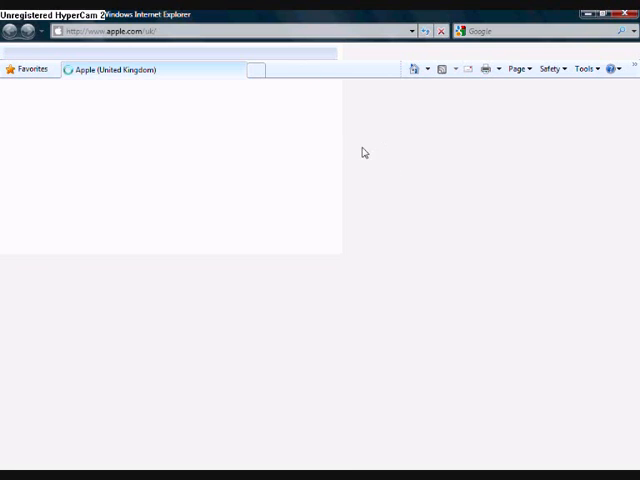
right_click(280, 70)
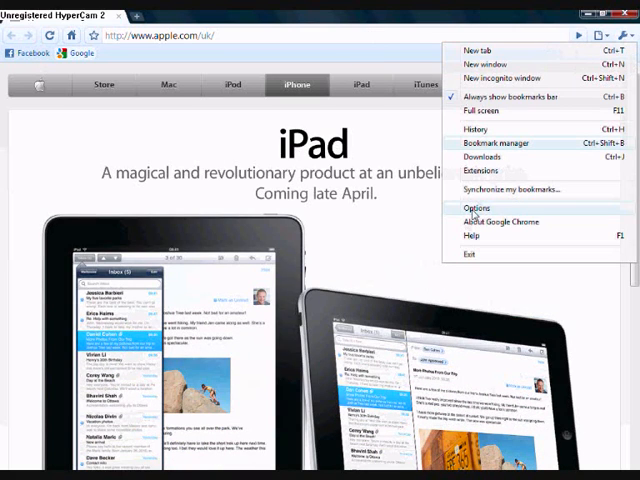
left_click(480, 208)
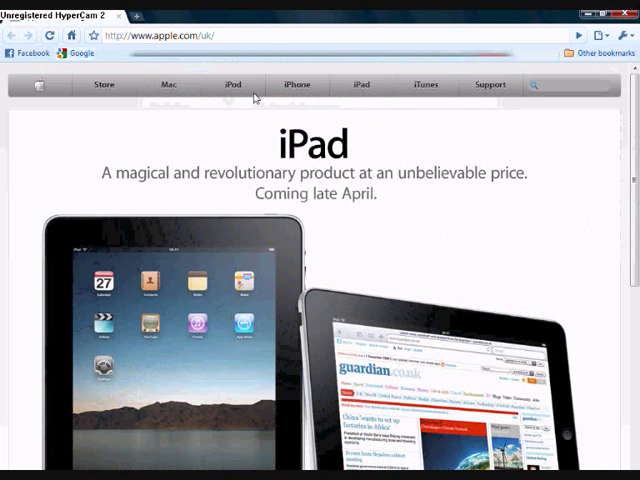
mouse_move(170, 90)
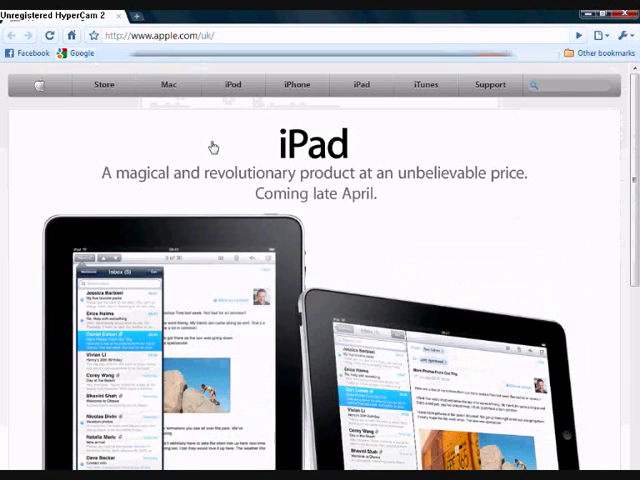
mouse_move(226, 154)
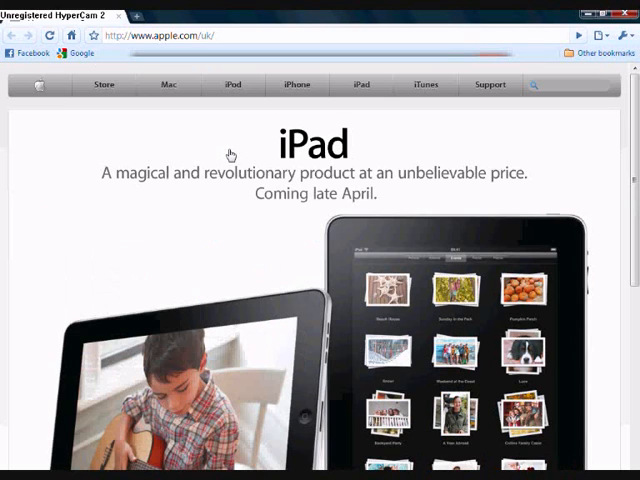
mouse_move(224, 132)
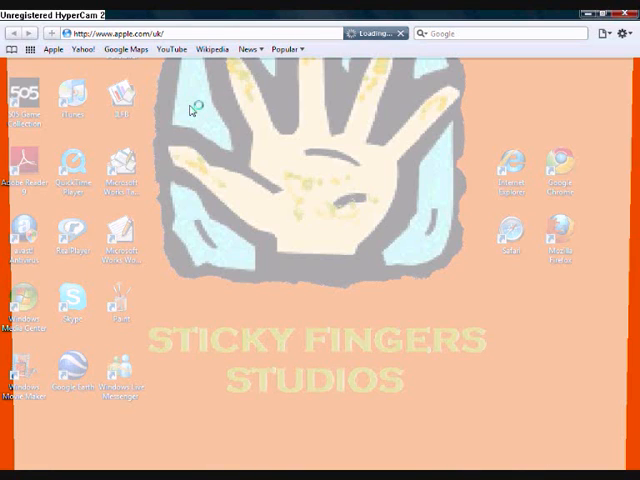
mouse_move(220, 236)
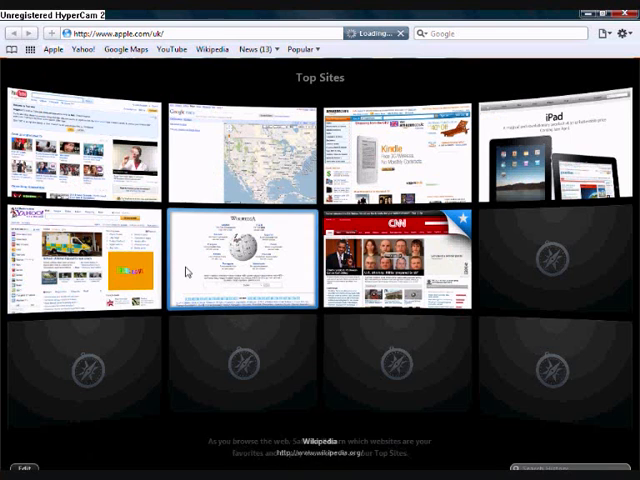
mouse_move(80, 262)
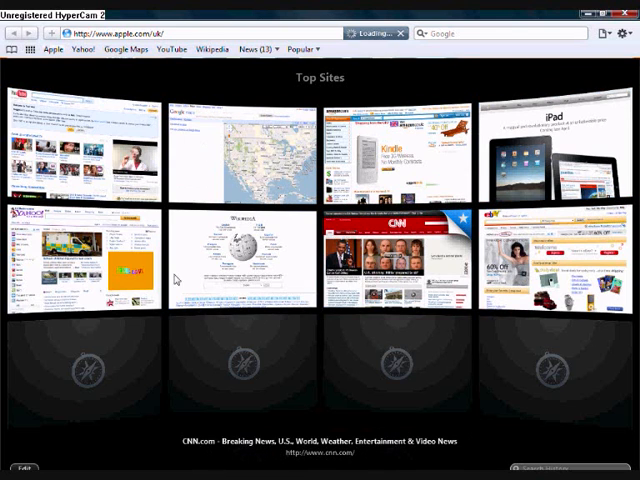
mouse_move(596, 356)
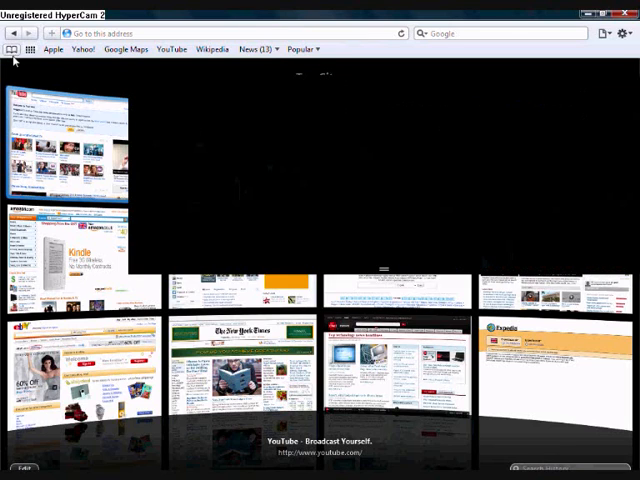
mouse_move(250, 234)
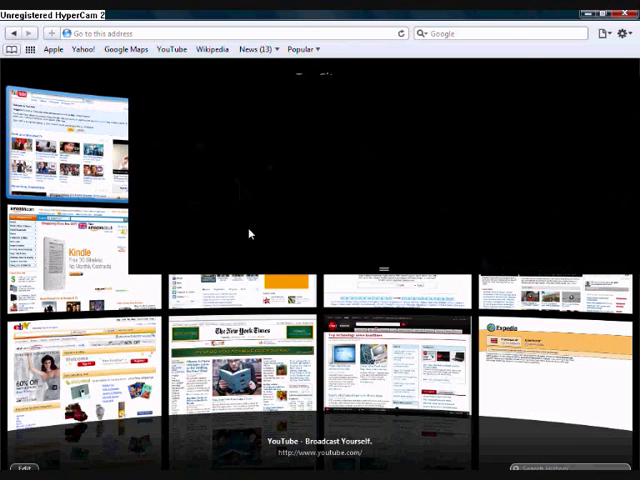
mouse_move(230, 232)
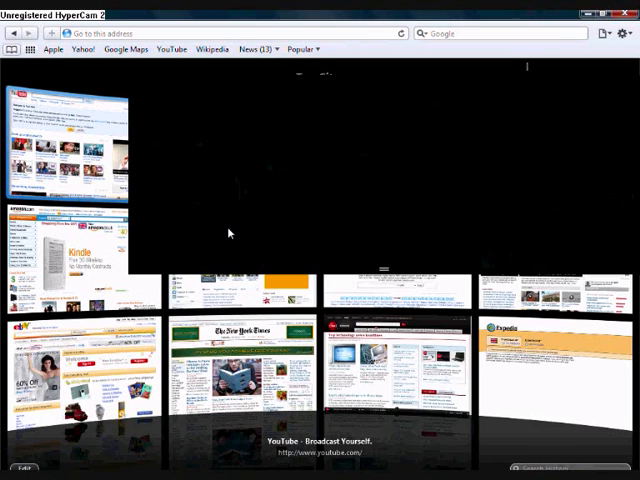
mouse_move(60, 428)
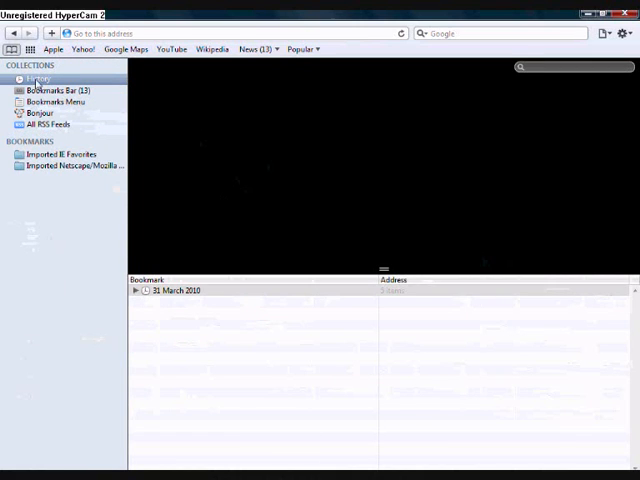
Step: Show the Bookmarks Bar entries such as Apple and Yahoo, then close the Safari window
left_click(56, 90)
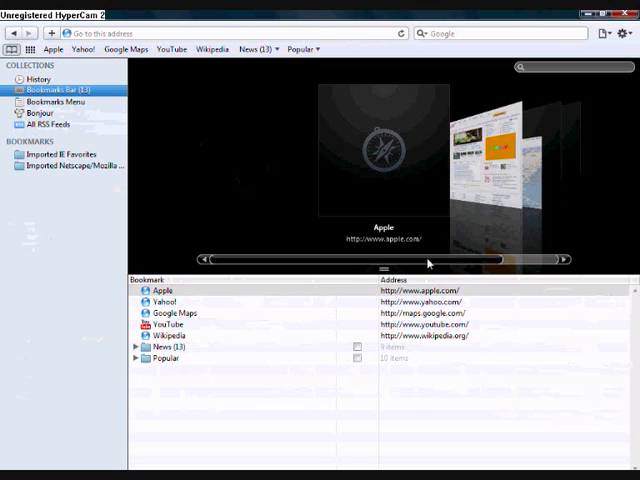
mouse_move(344, 180)
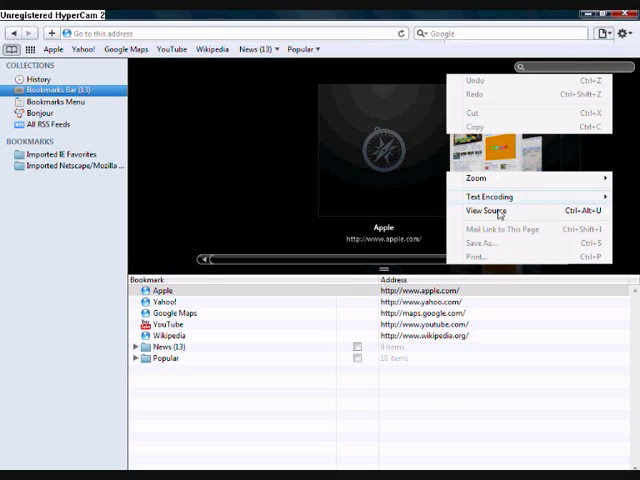
left_click(624, 32)
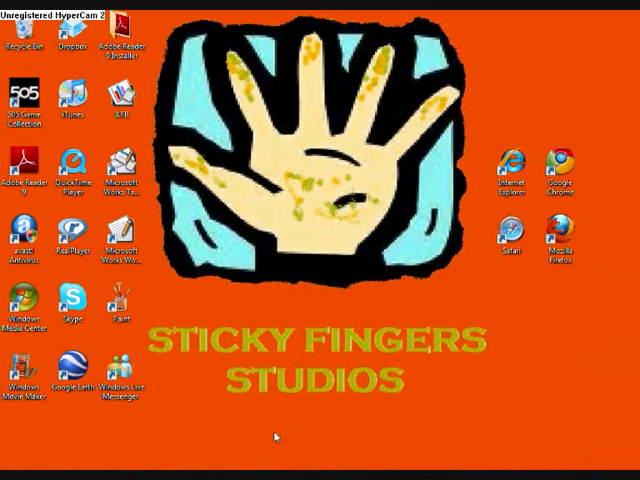
mouse_move(488, 272)
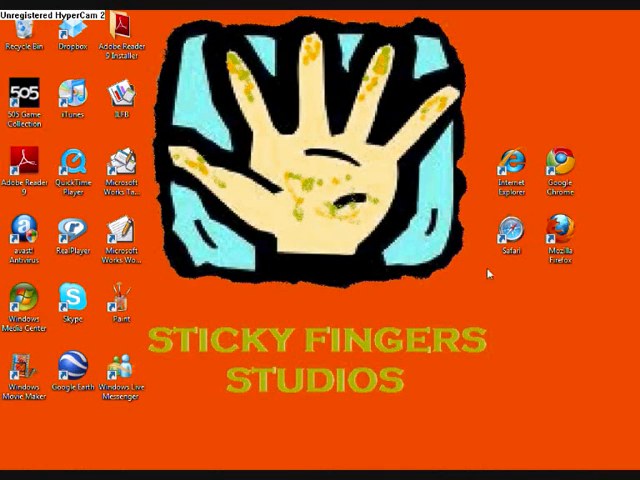
mouse_move(462, 184)
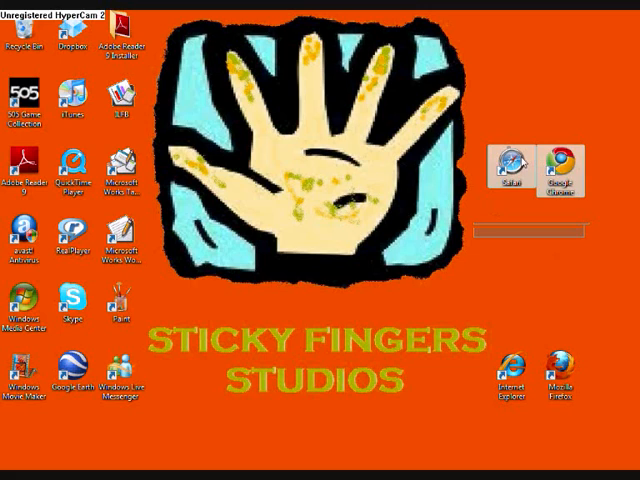
Step: Launch Safari from its desktop shortcut so it starts loading Apple's UK site
double_click(508, 166)
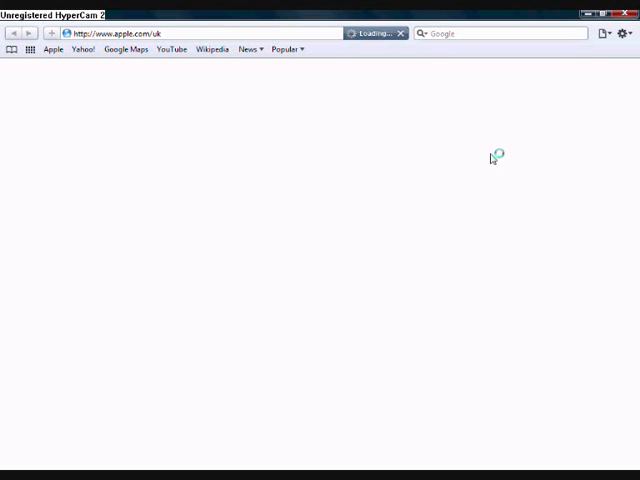